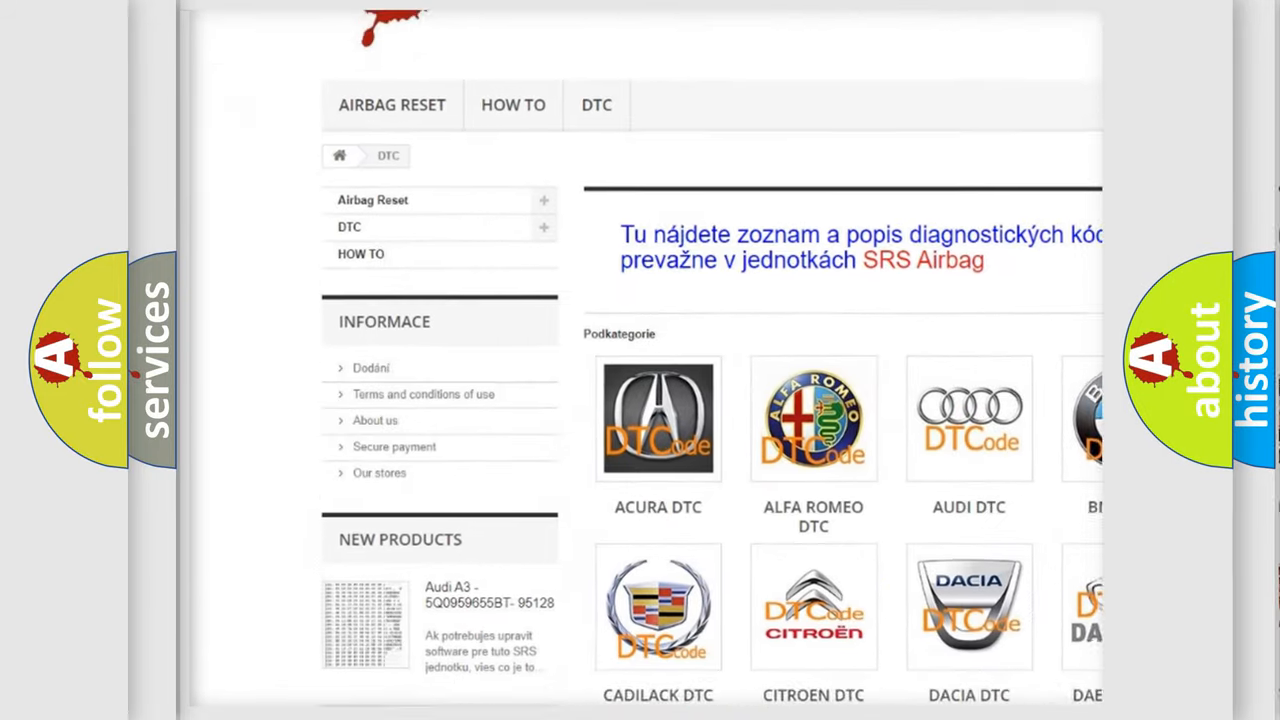
# Step: Scroll past the manufacturer logos down to the long table of B-series trouble codes
pyautogui.scroll(-3)
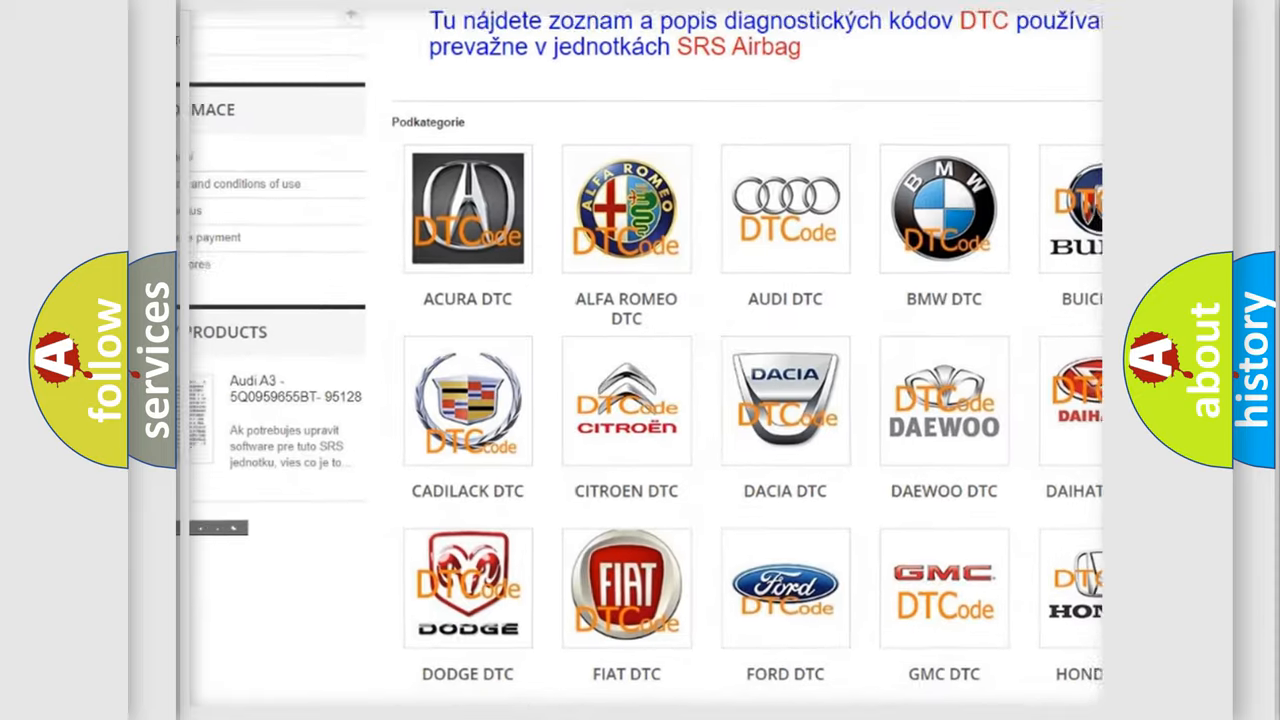
pyautogui.scroll(-3)
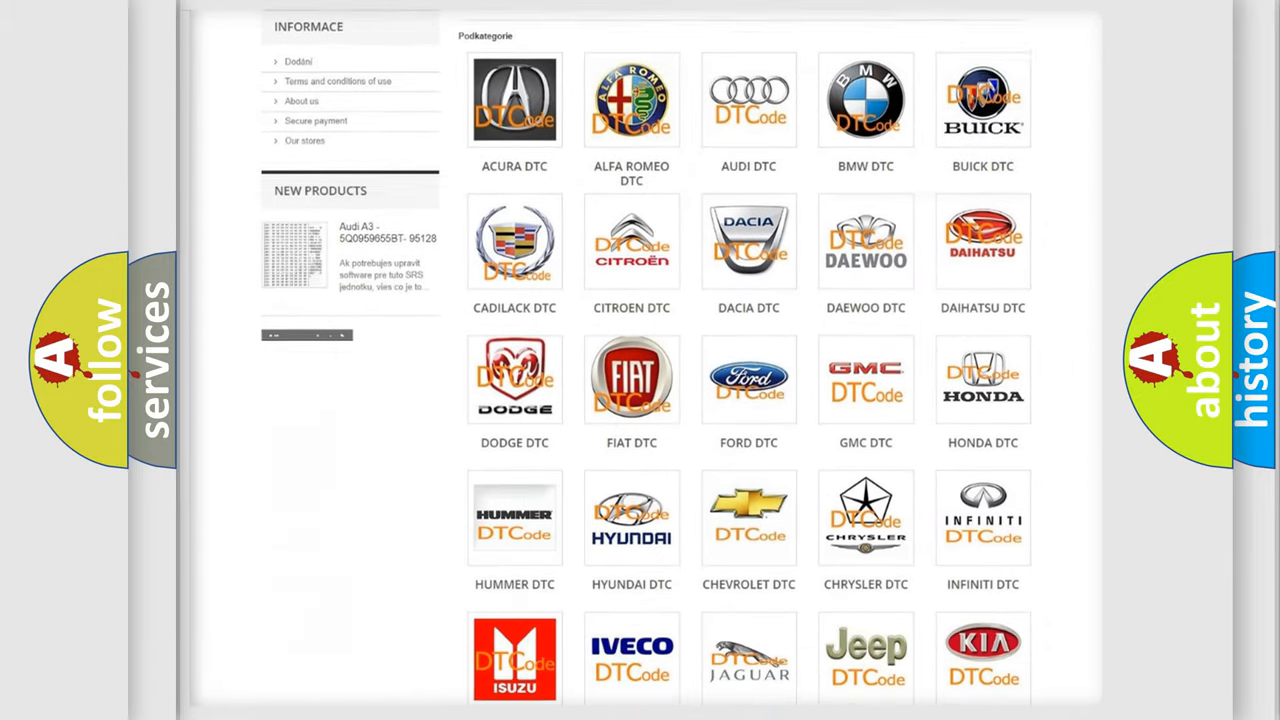
pyautogui.scroll(-3)
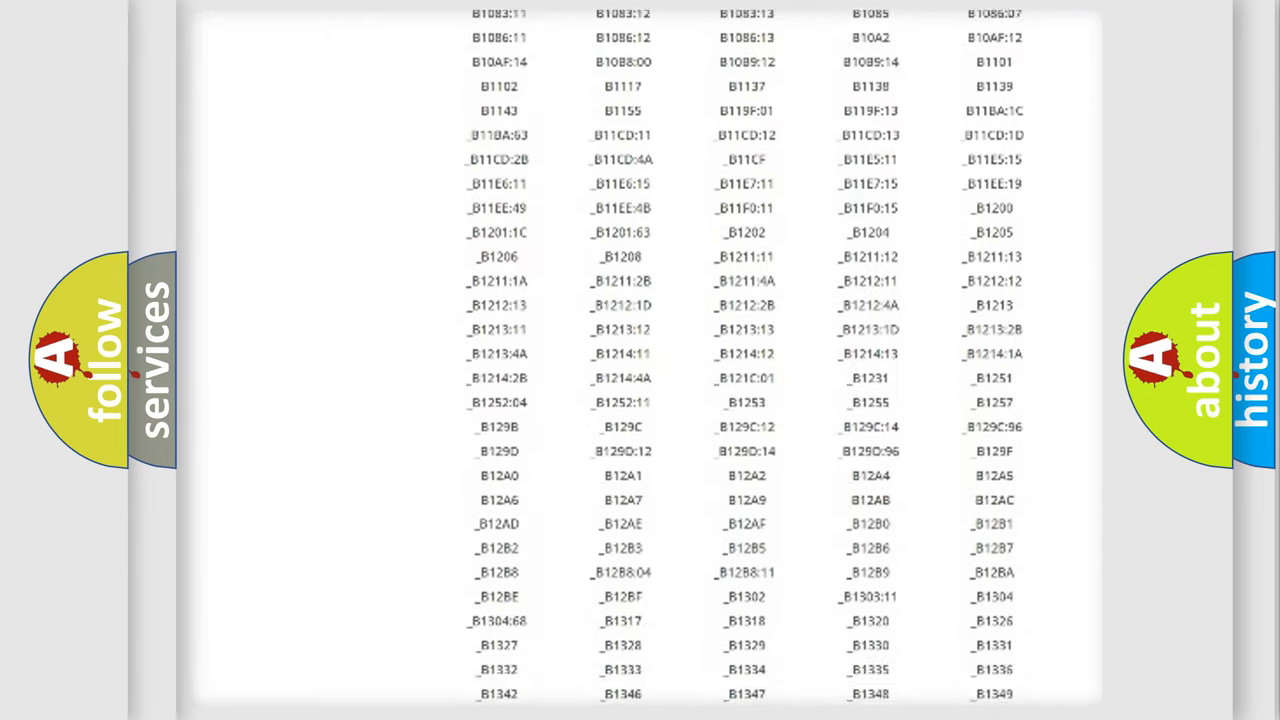
pyautogui.scroll(-3)
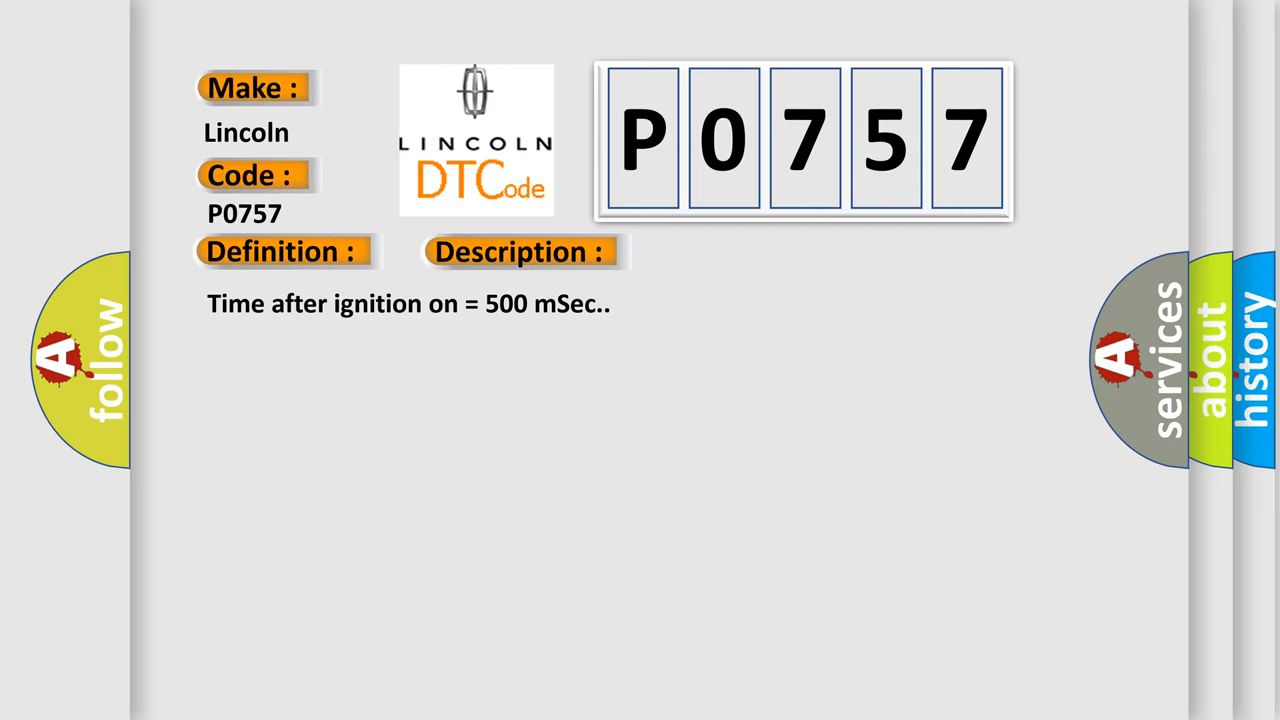
# Step: Advance the P0757 slide from the Description text to the Cause field
pyautogui.click(732, 252)
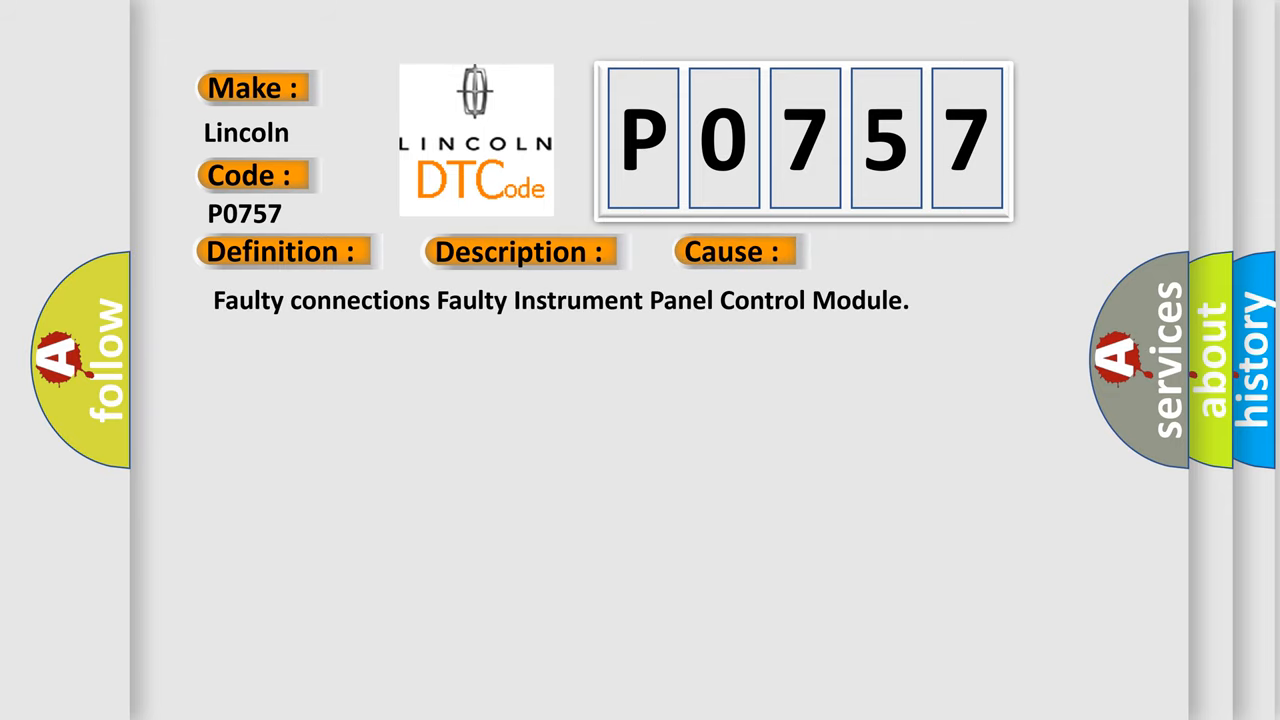